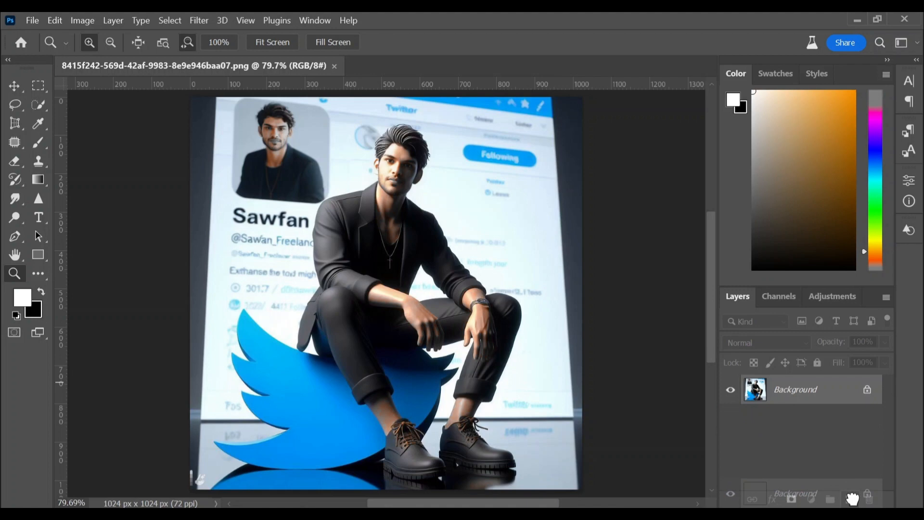
Duplicate the Background layer, hide the original, and name the copy 'Black & White'.
key("ctrl+j")
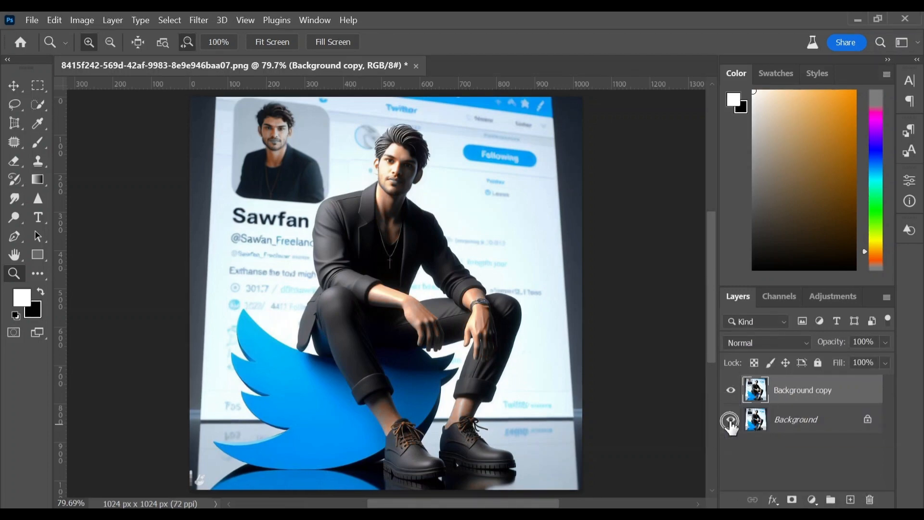
left_click(730, 419)
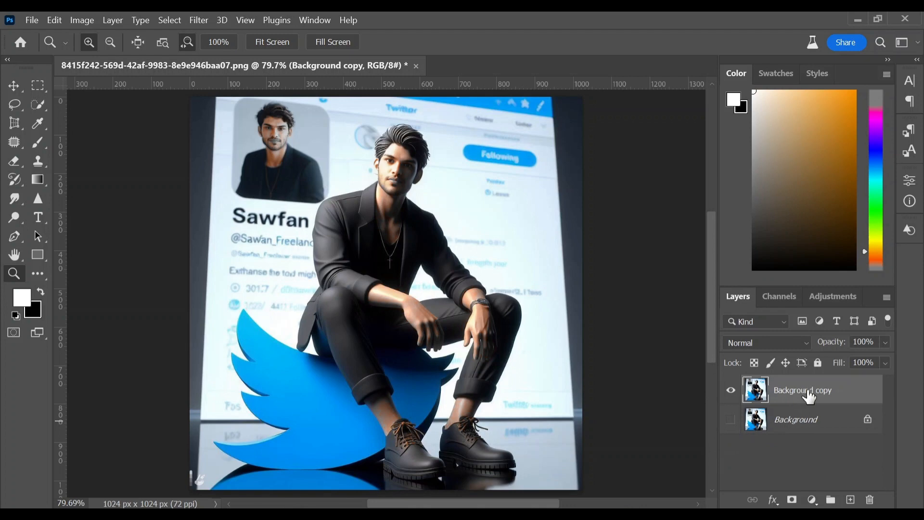
double_click(803, 389)
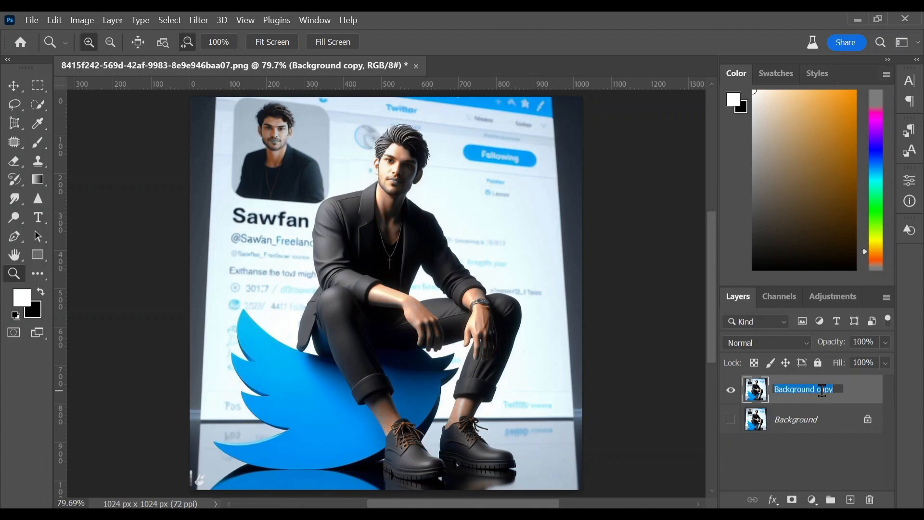
type("Black & White")
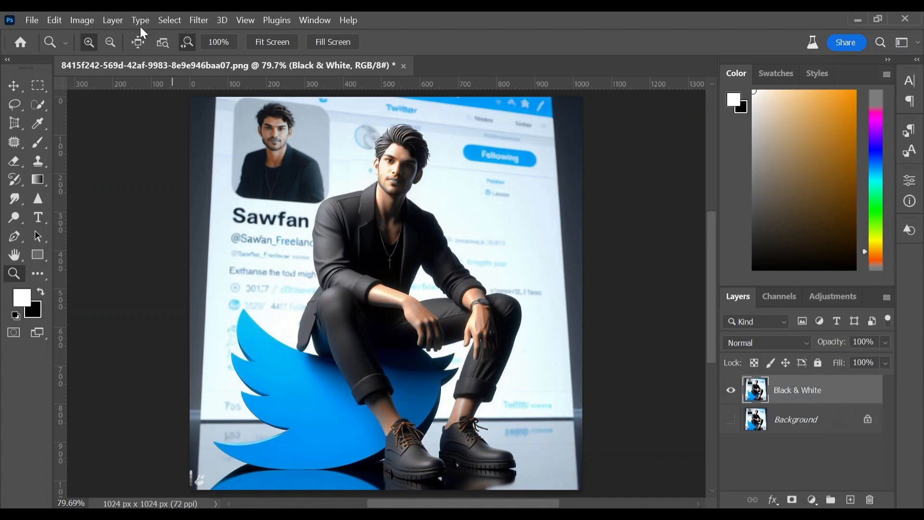
Apply Image > Adjustments > Desaturate to the Black & White layer.
left_click(82, 20)
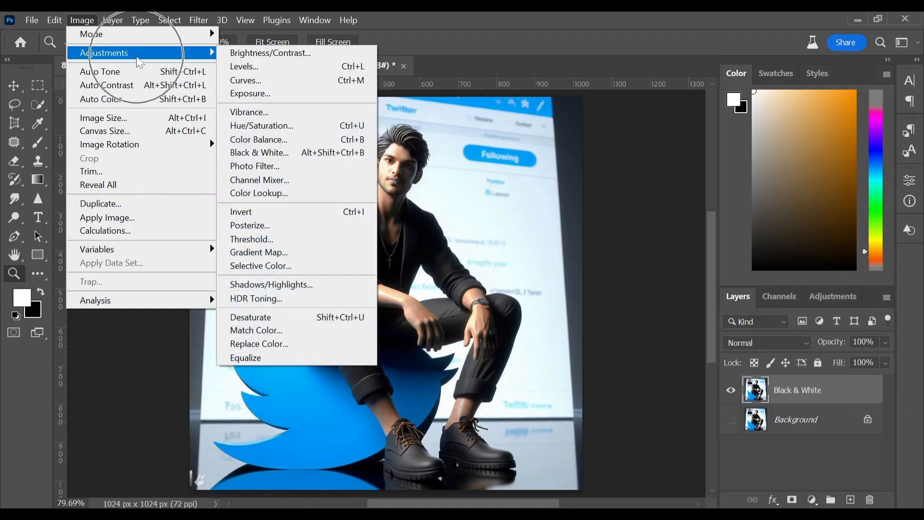
mouse_move(250, 317)
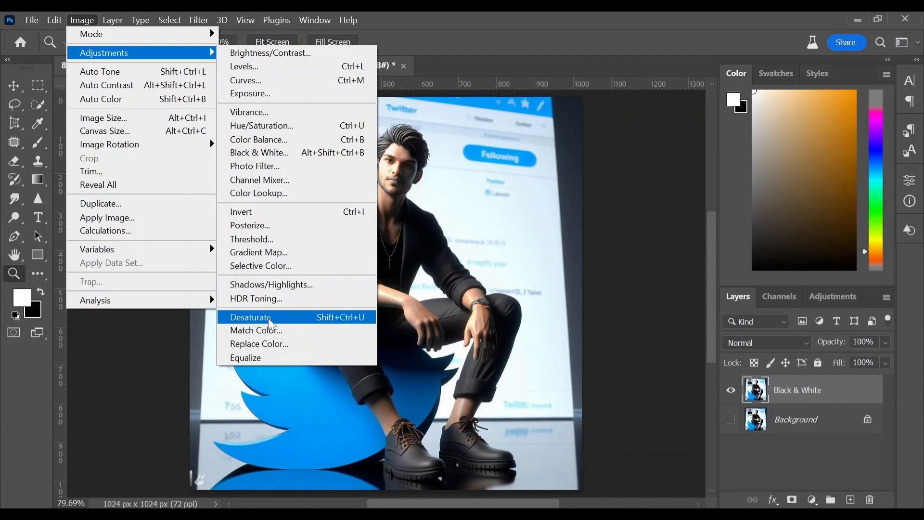
left_click(250, 317)
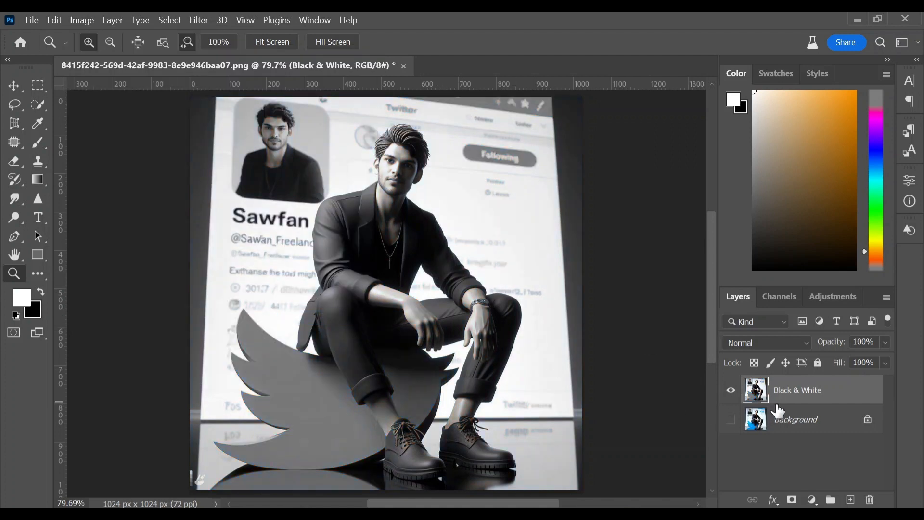
mouse_move(796, 396)
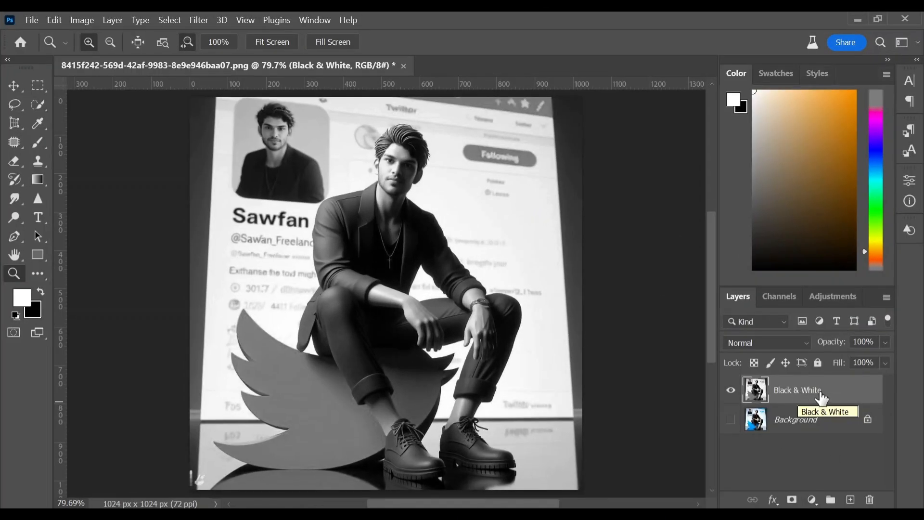
mouse_move(819, 398)
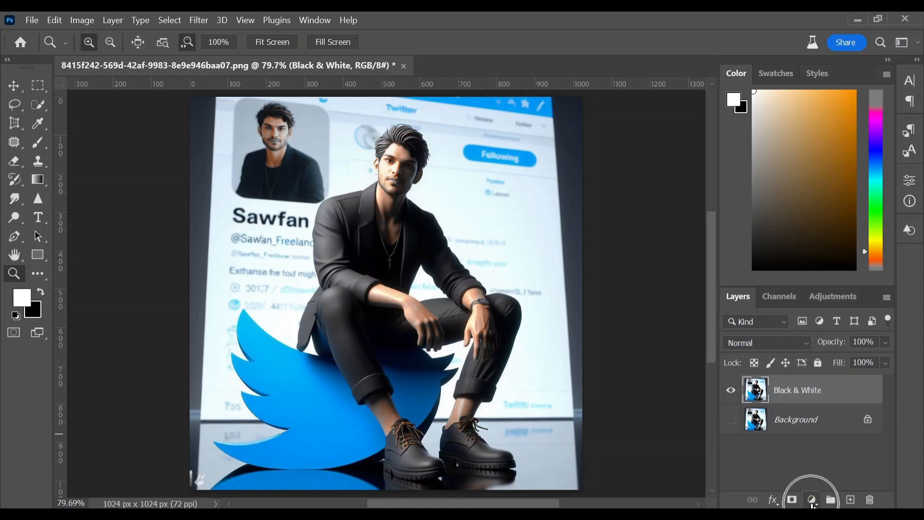
Add a Black & White adjustment layer and merge it with the photo layer.
left_click(812, 499)
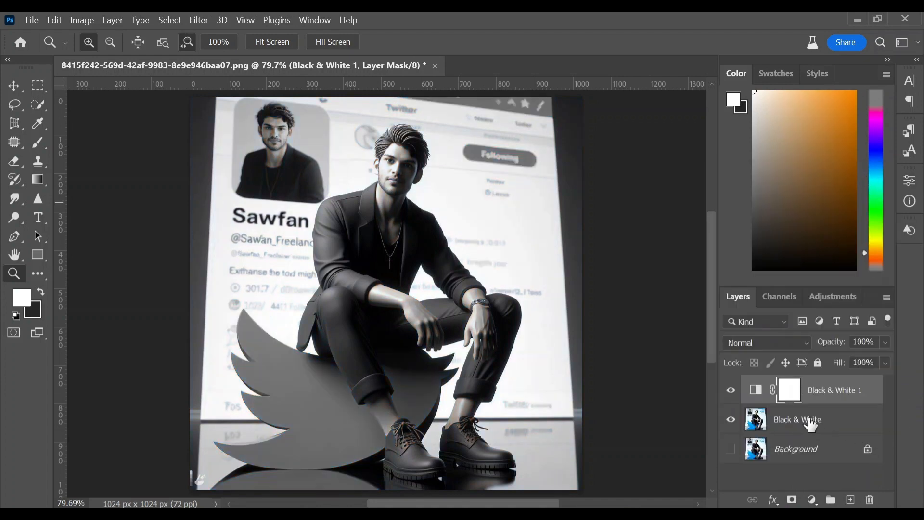
left_click(797, 420)
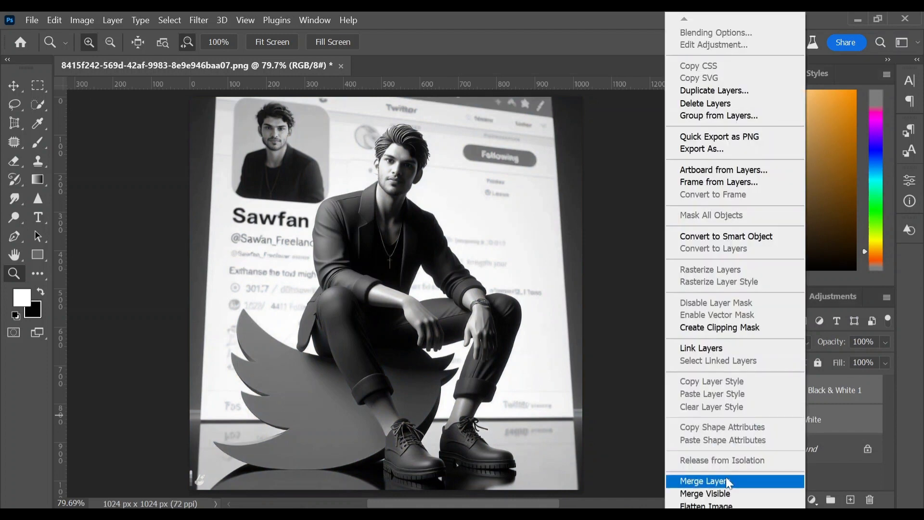
left_click(703, 481)
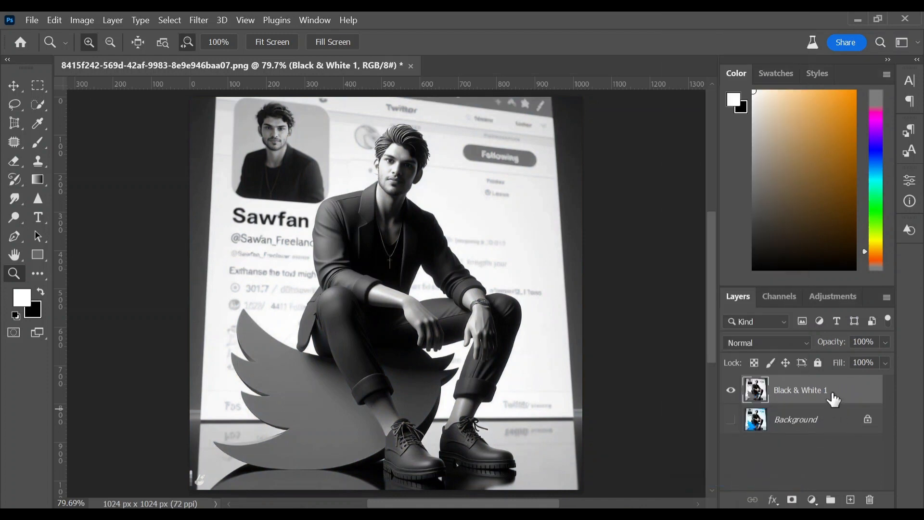